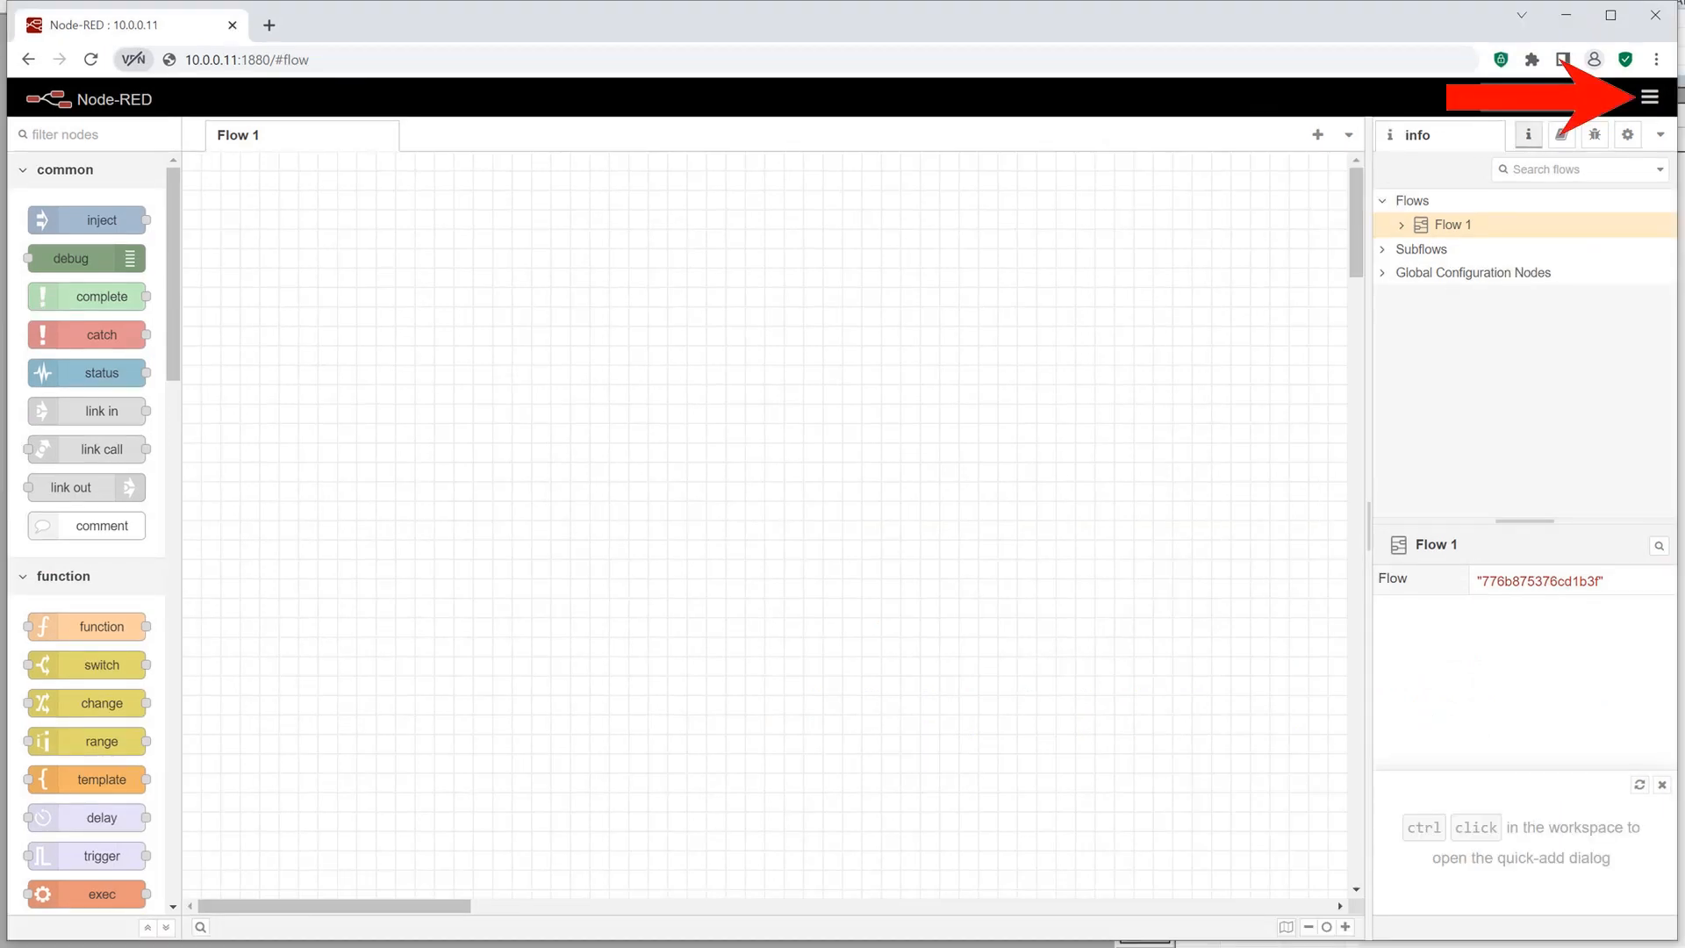
Install the node-red-contrib-sm-8relind package from the palette manager by searching '-sm-'
click(1650, 97)
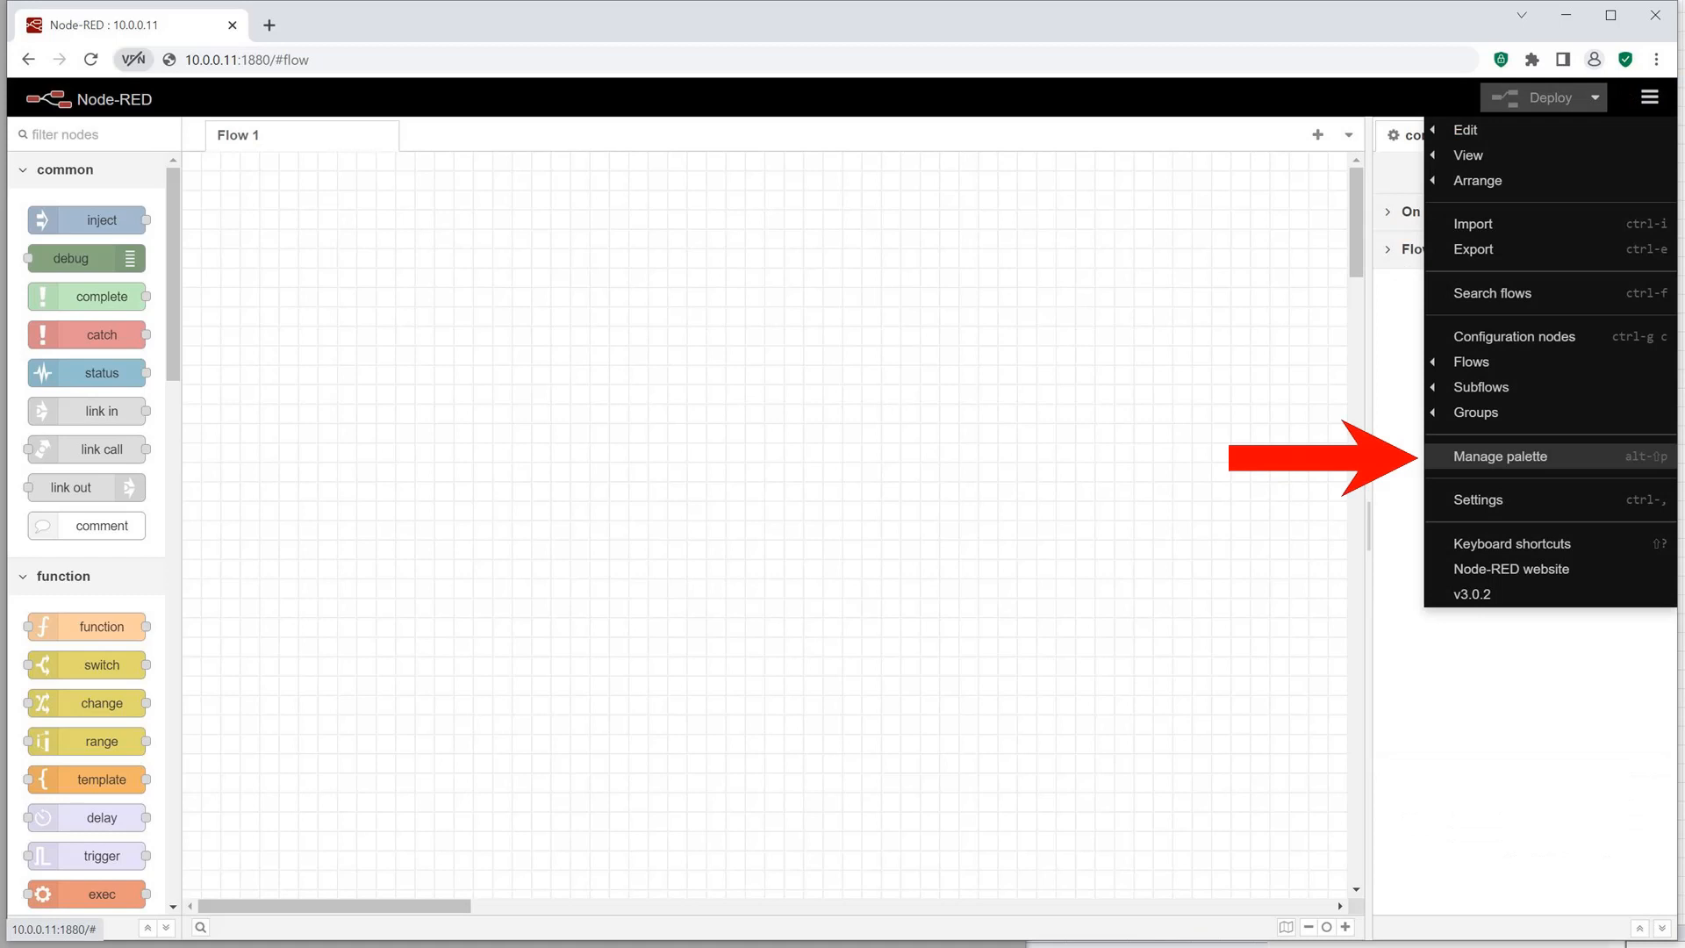
click(1499, 455)
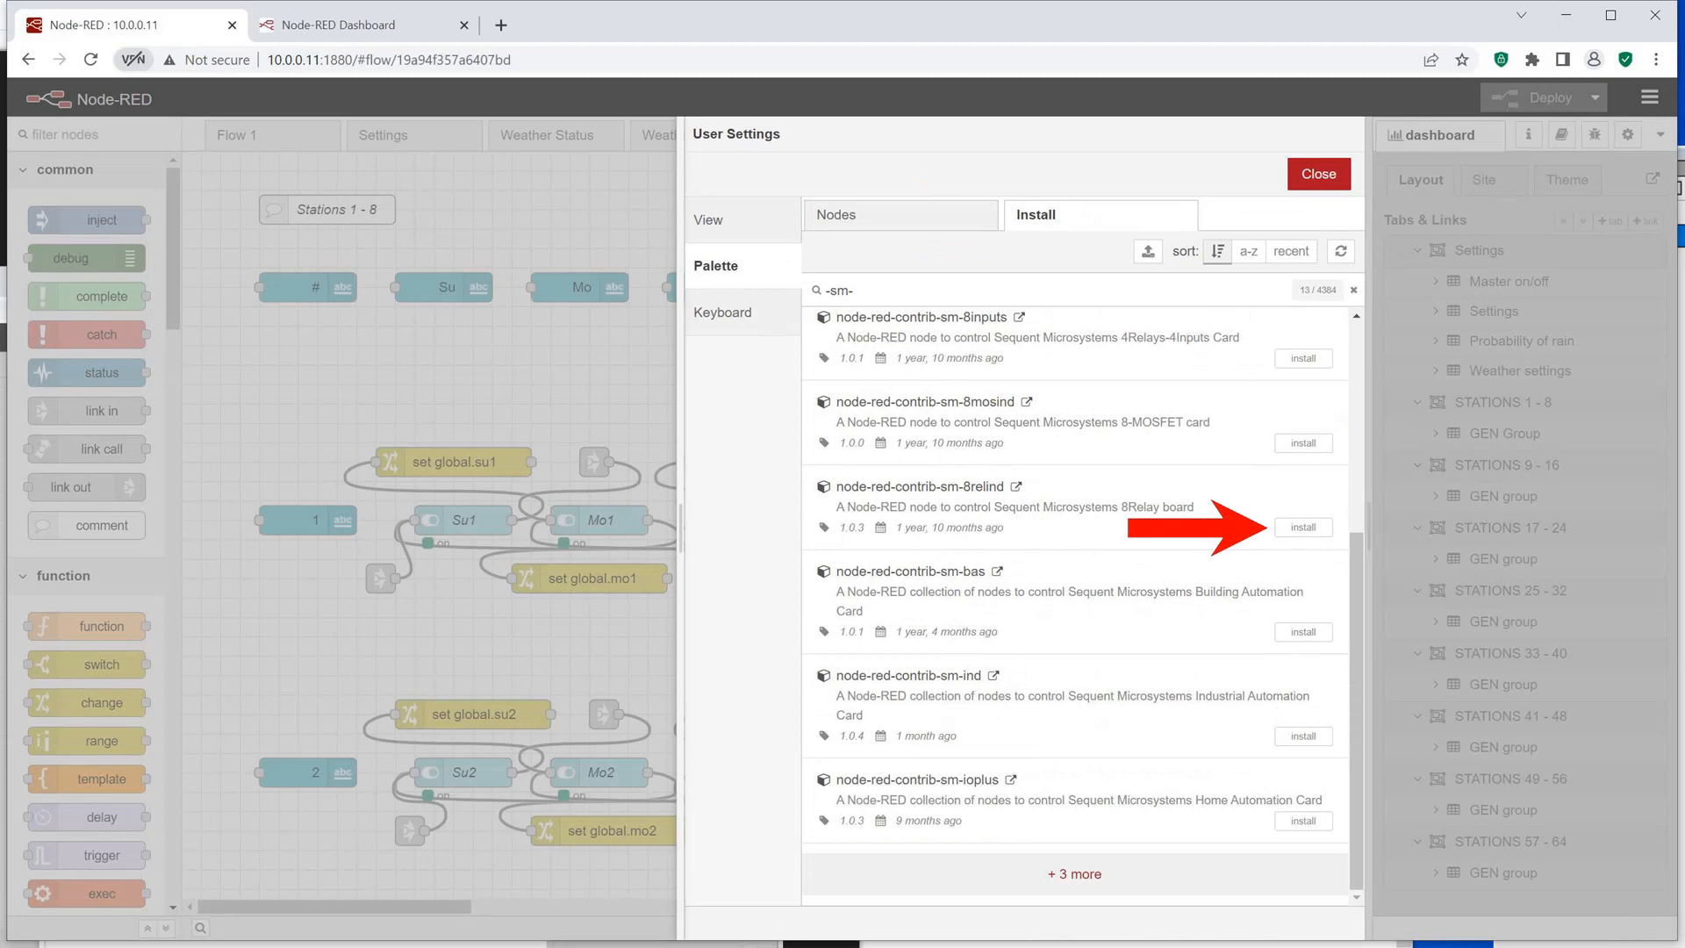
click(1651, 98)
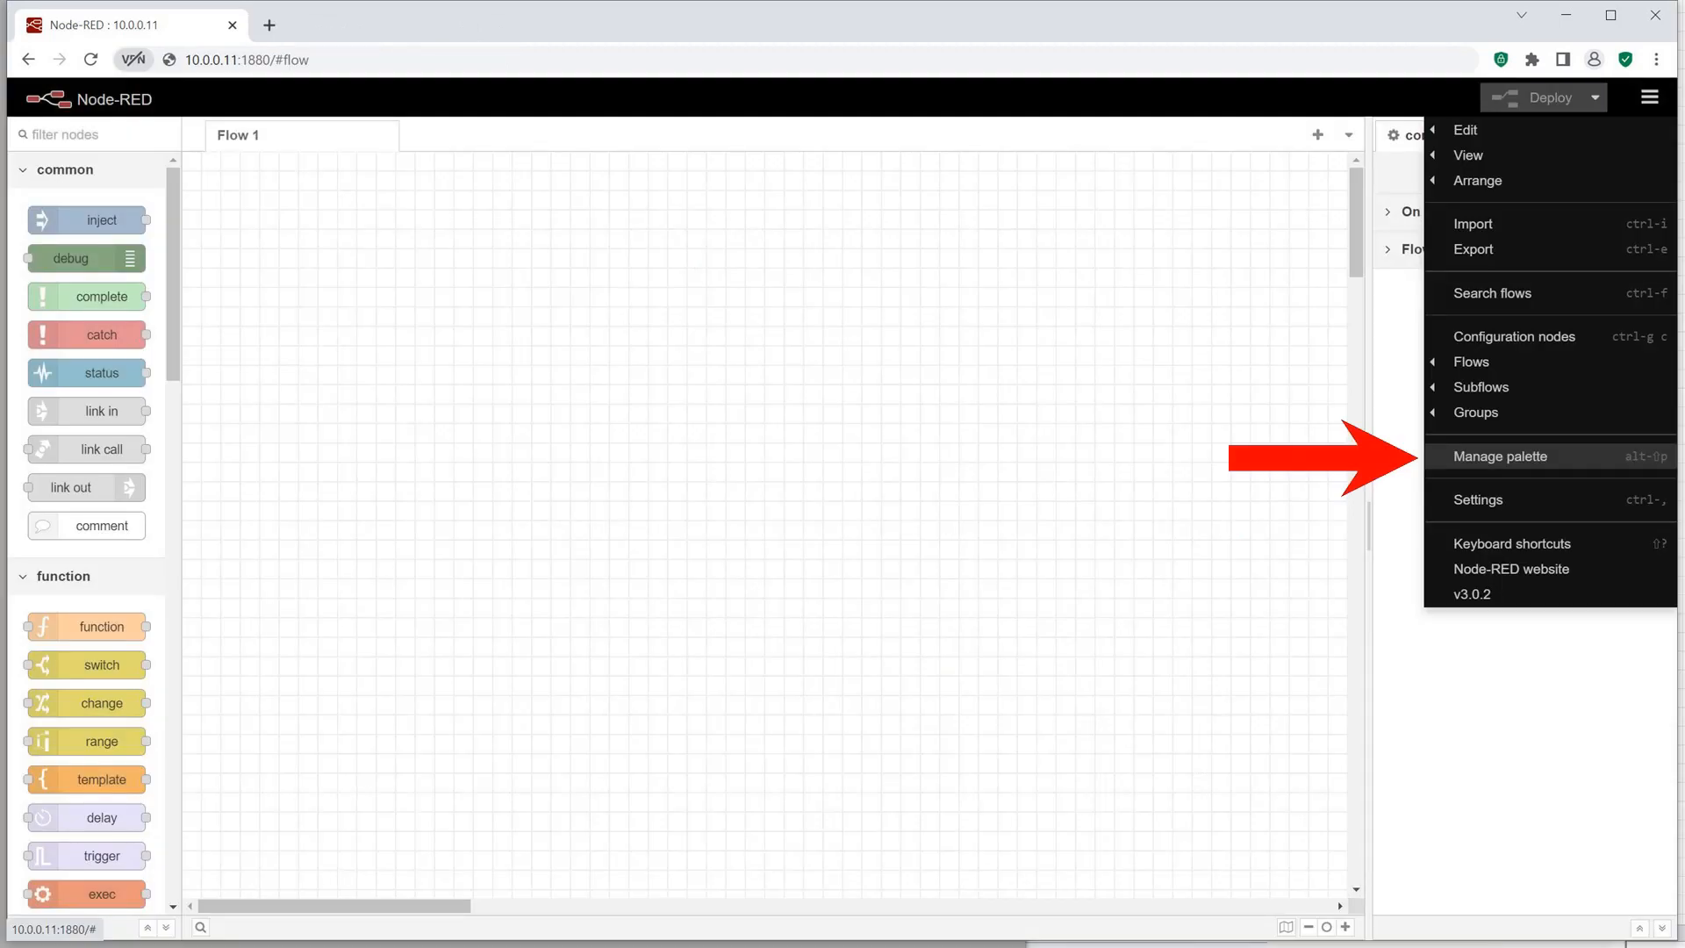
Open Manage palette from the main menu to add more node packages
click(1500, 455)
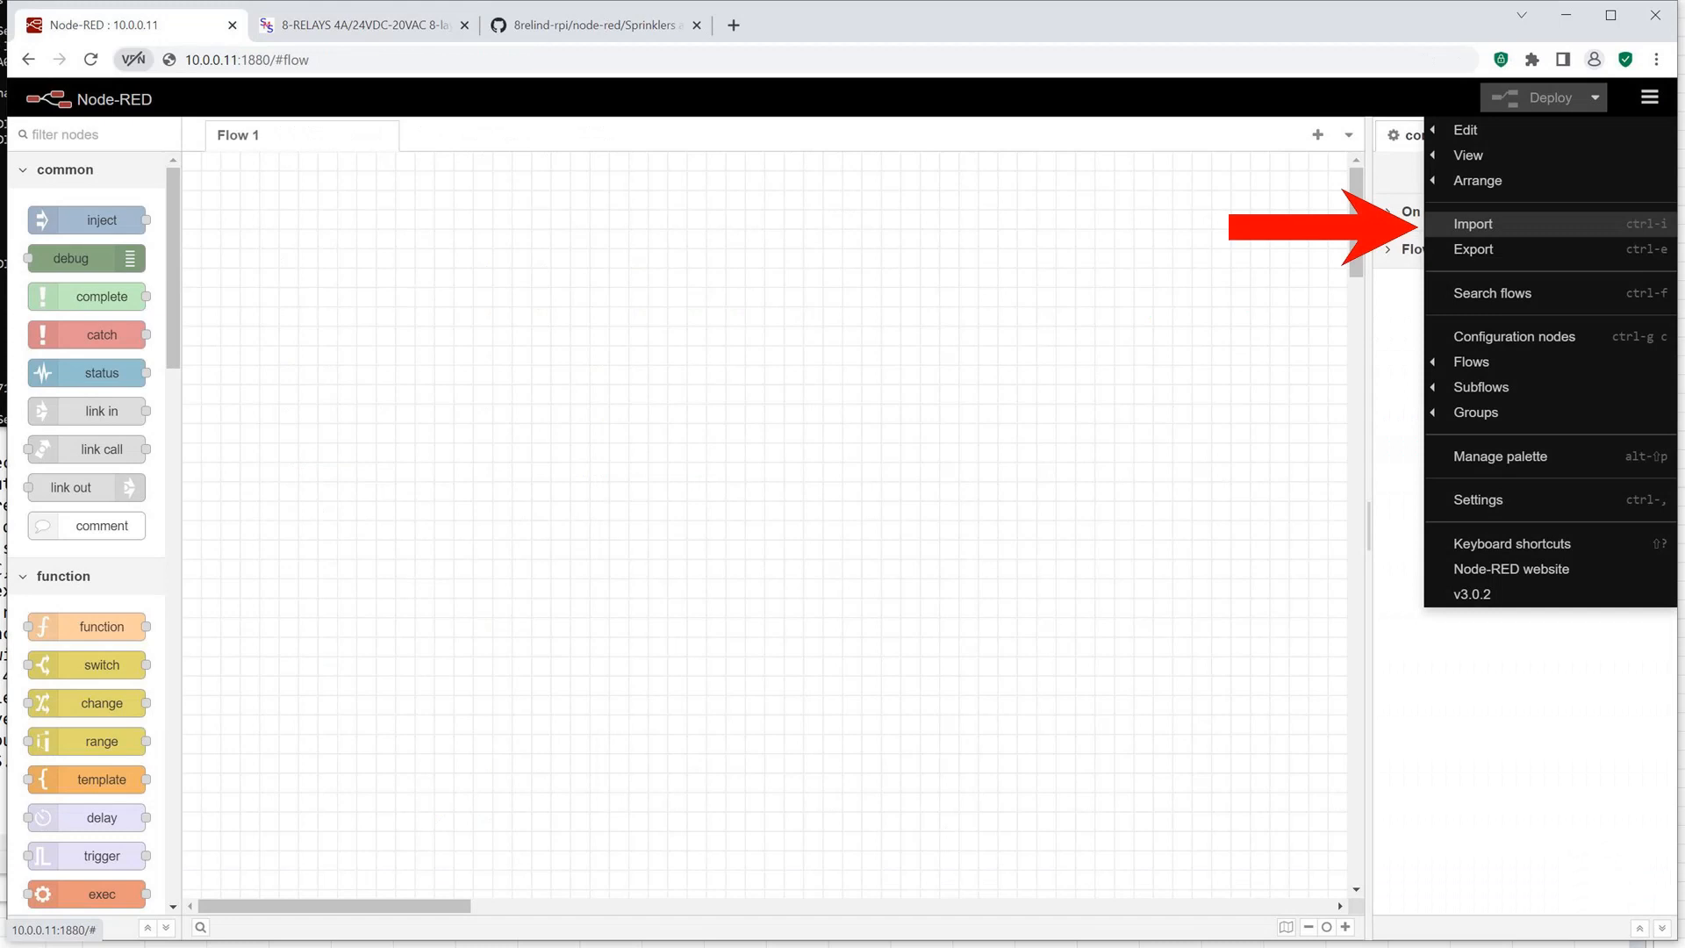
Import the pasted 64-channel sprinkler flow JSON, creating Settings, Weather and Stations tabs
click(1473, 224)
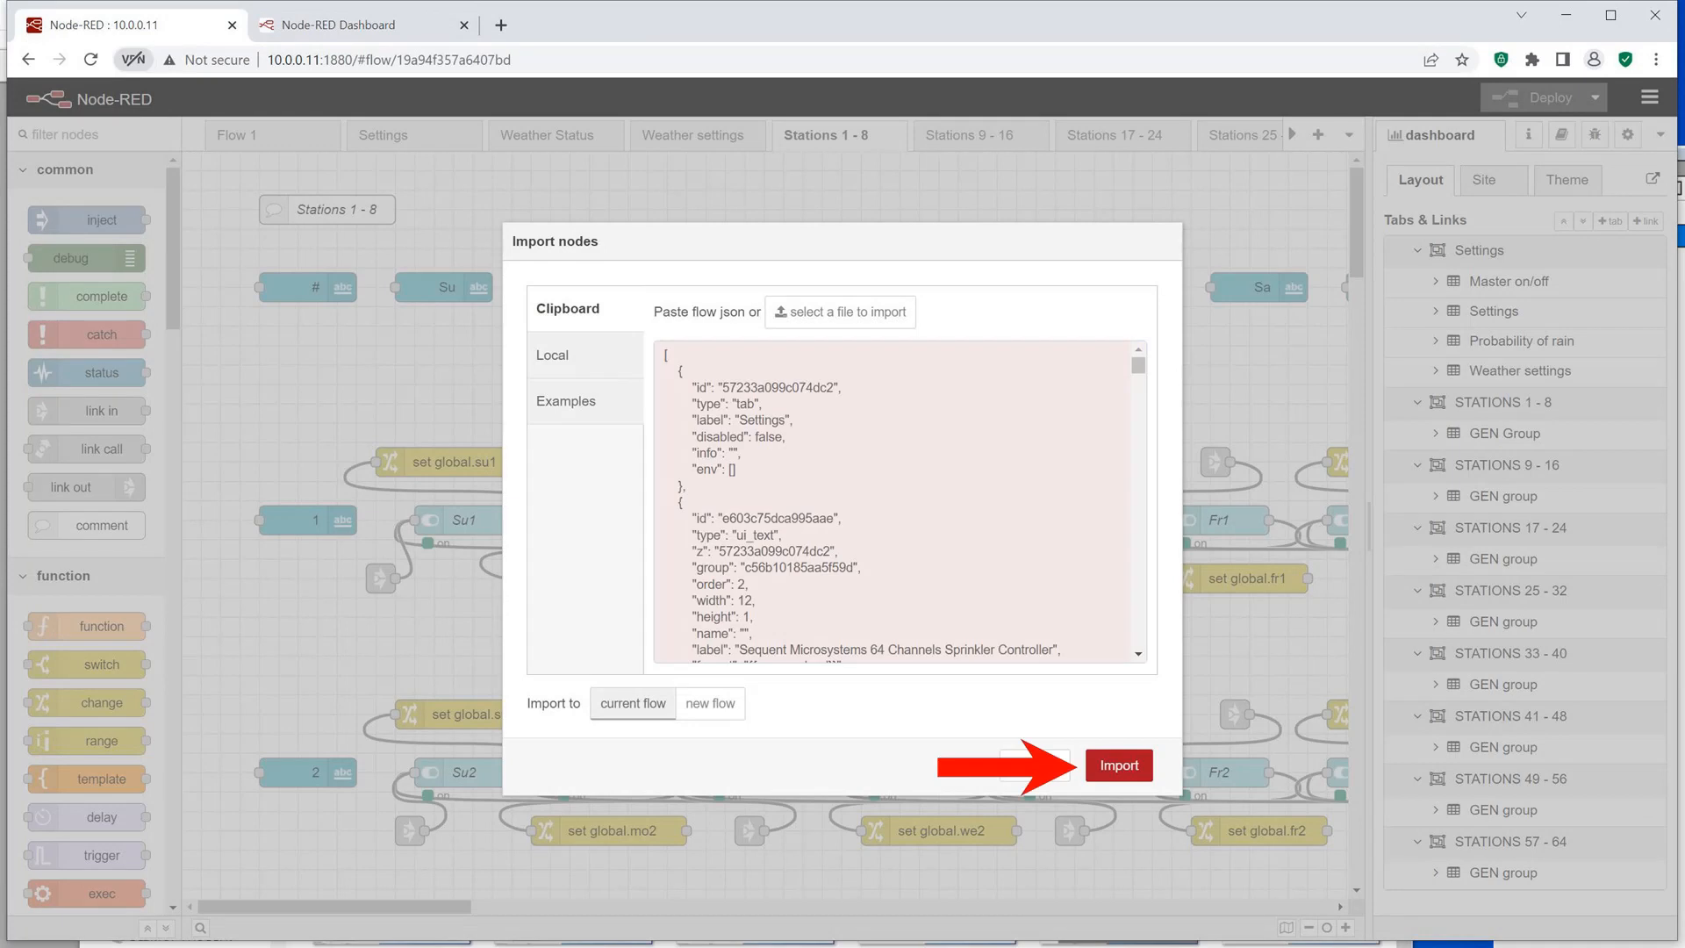
click(1117, 765)
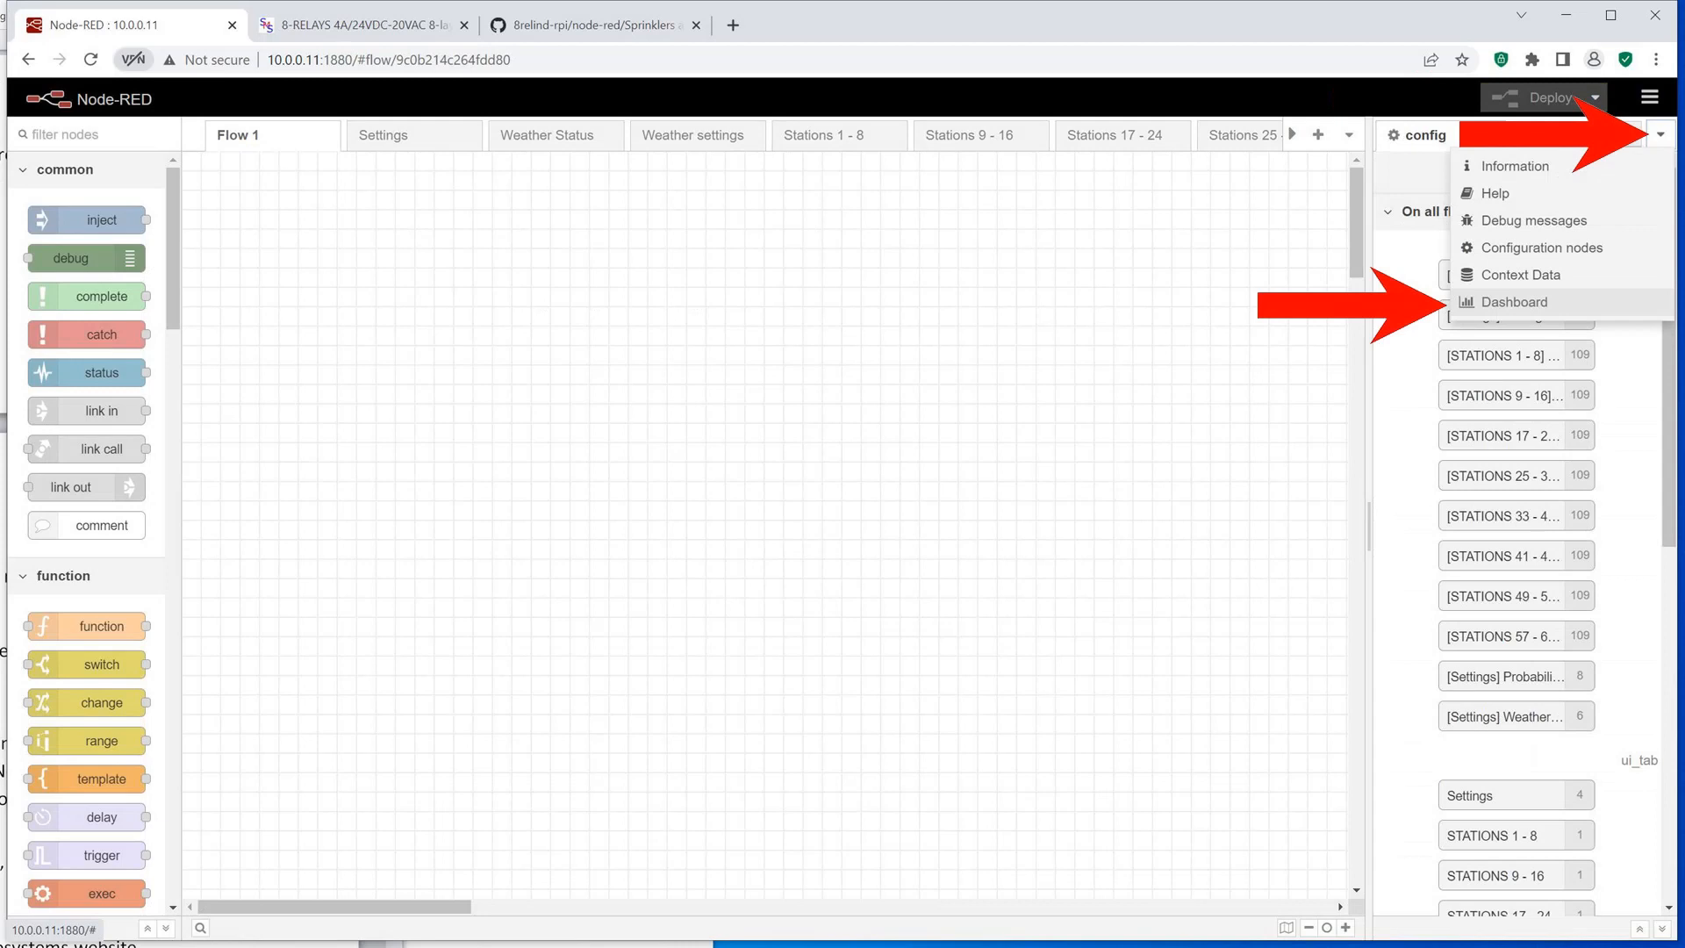
Show the Dashboard layout in the sidebar and launch the live dashboard in a new tab
click(1516, 302)
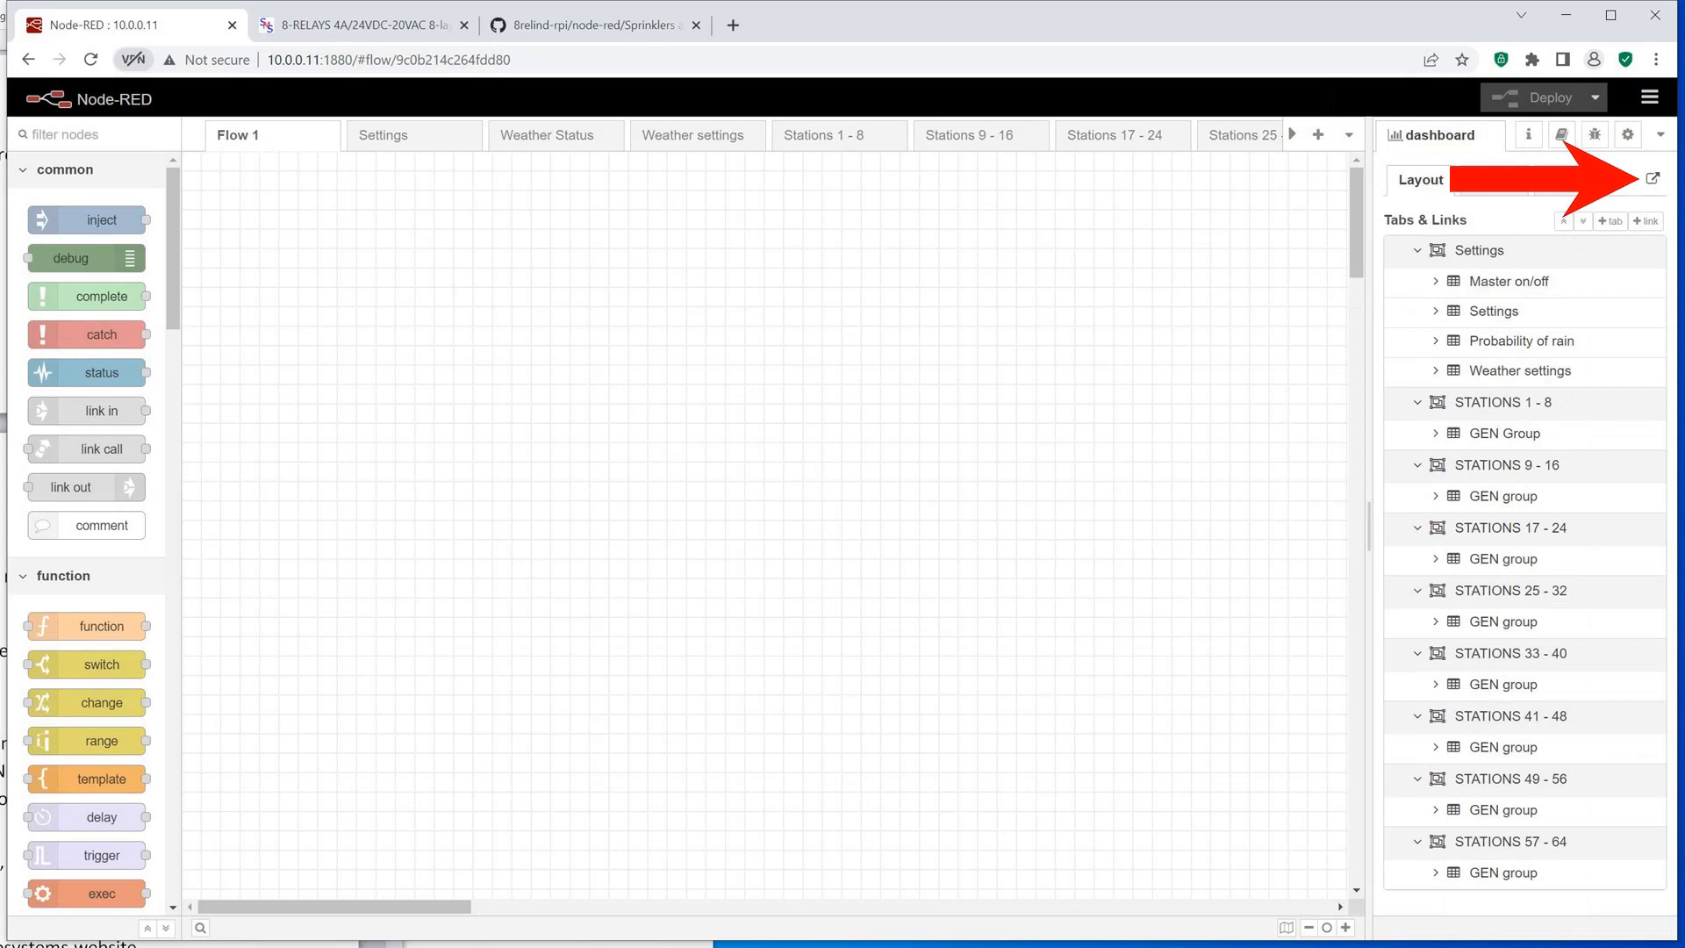
click(1653, 179)
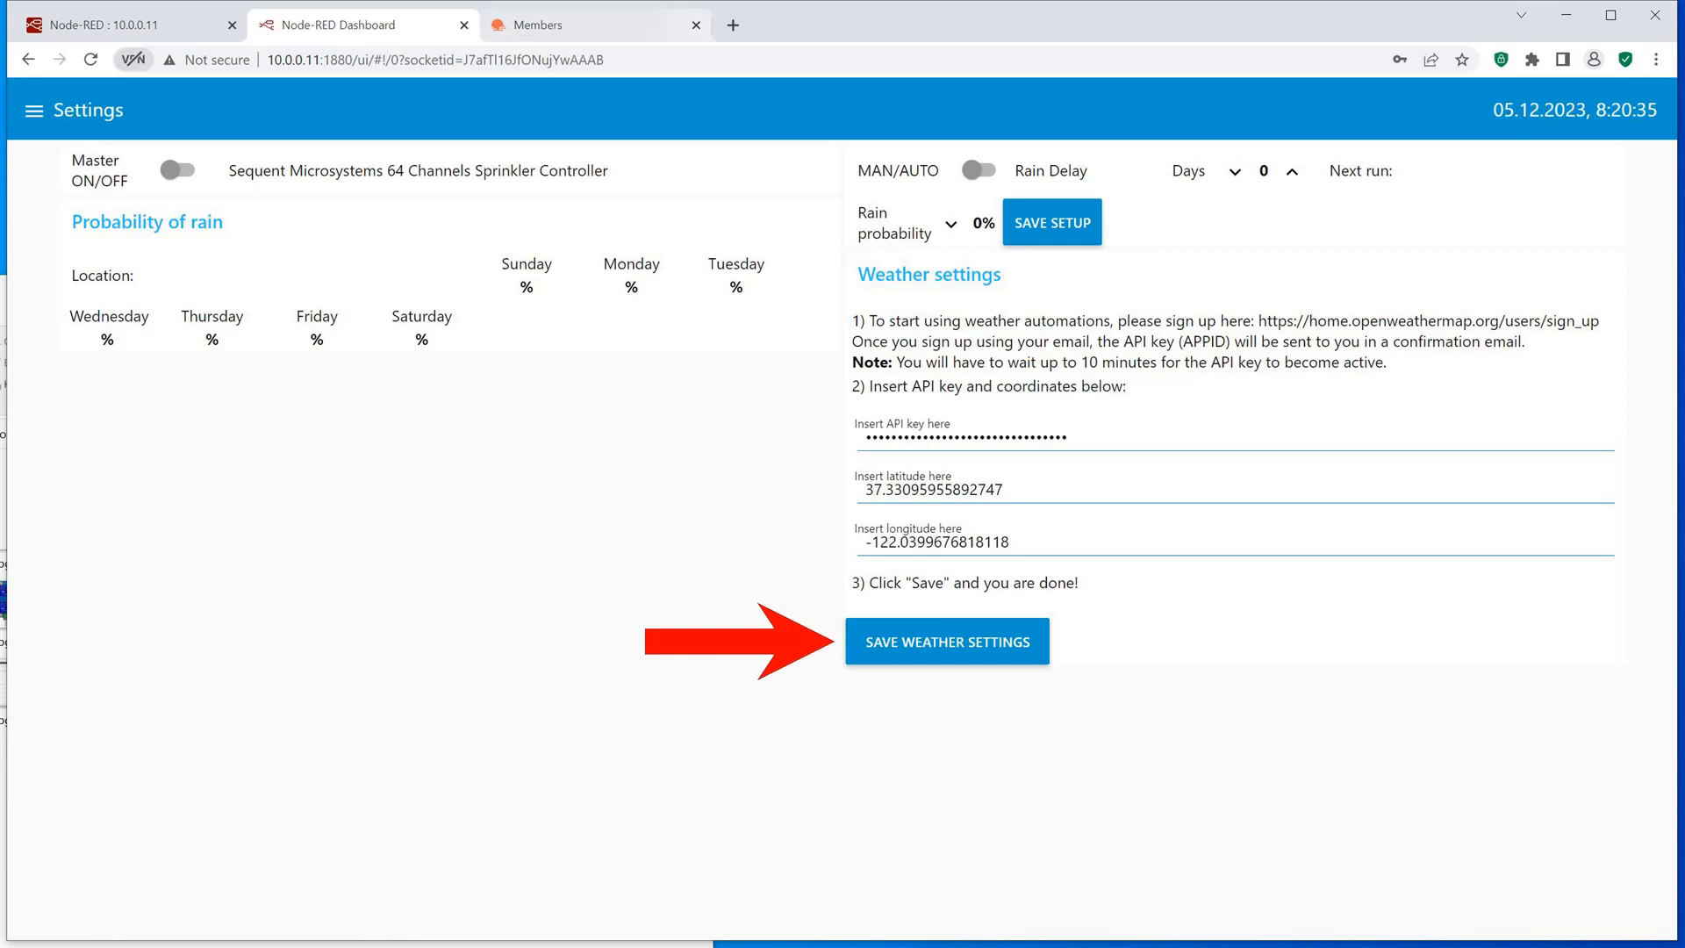
Save the weather settings containing the API key, latitude and longitude
click(34, 110)
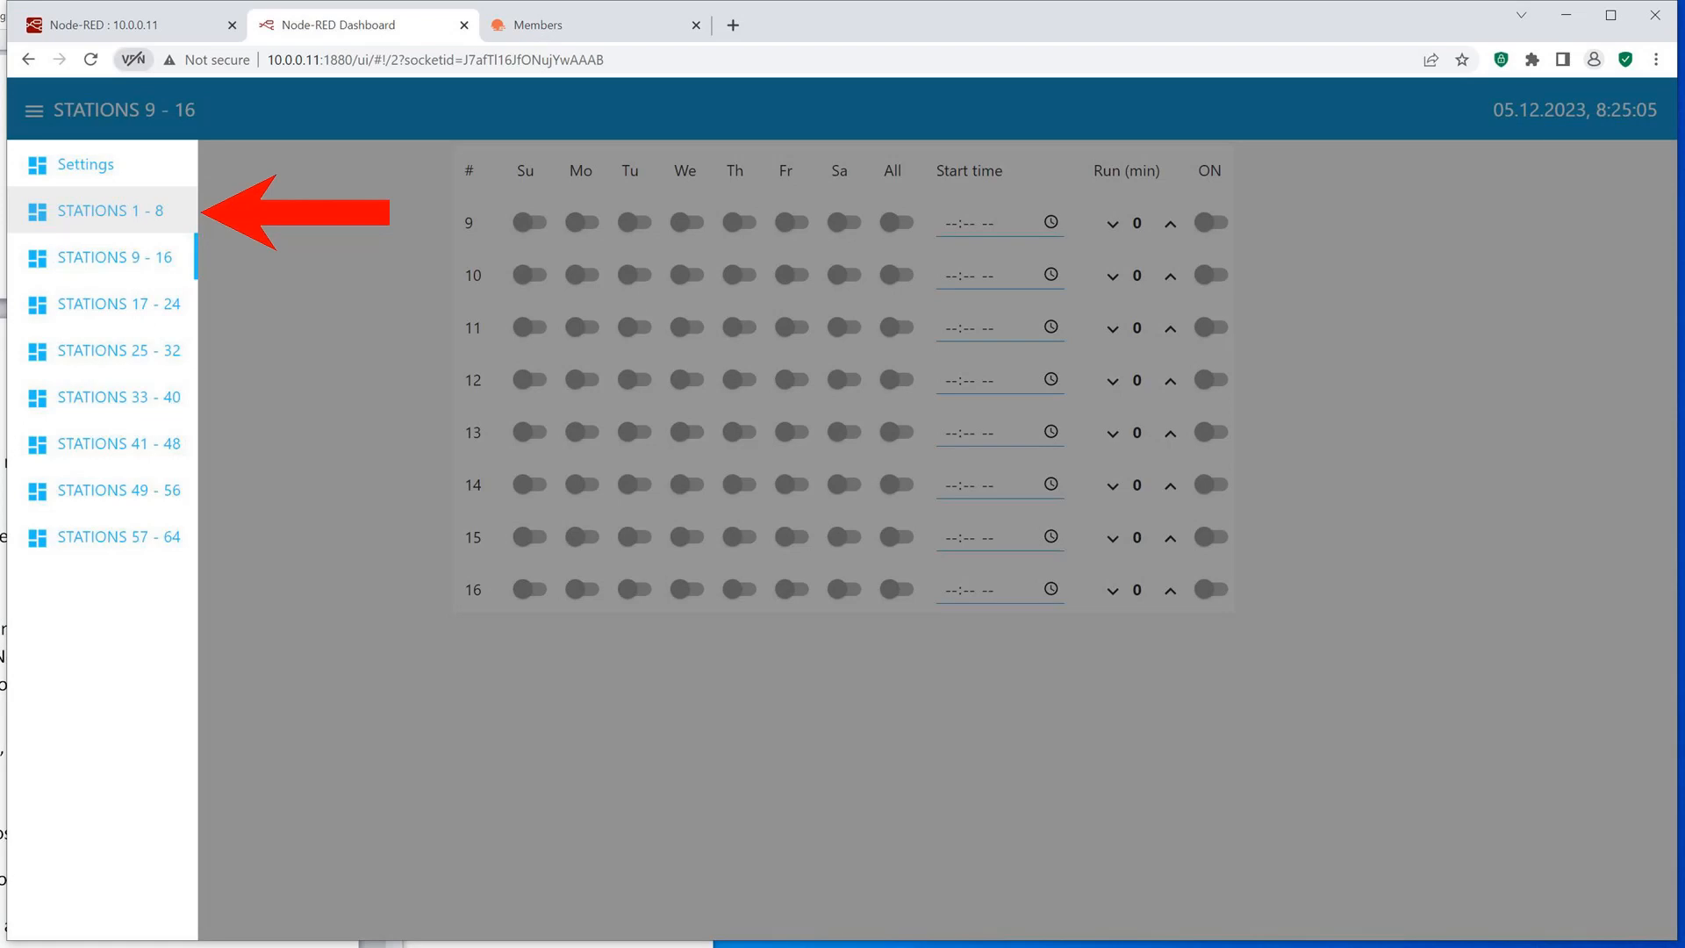
Go to the STATIONS 1 - 8 dashboard page from the side navigation
click(115, 210)
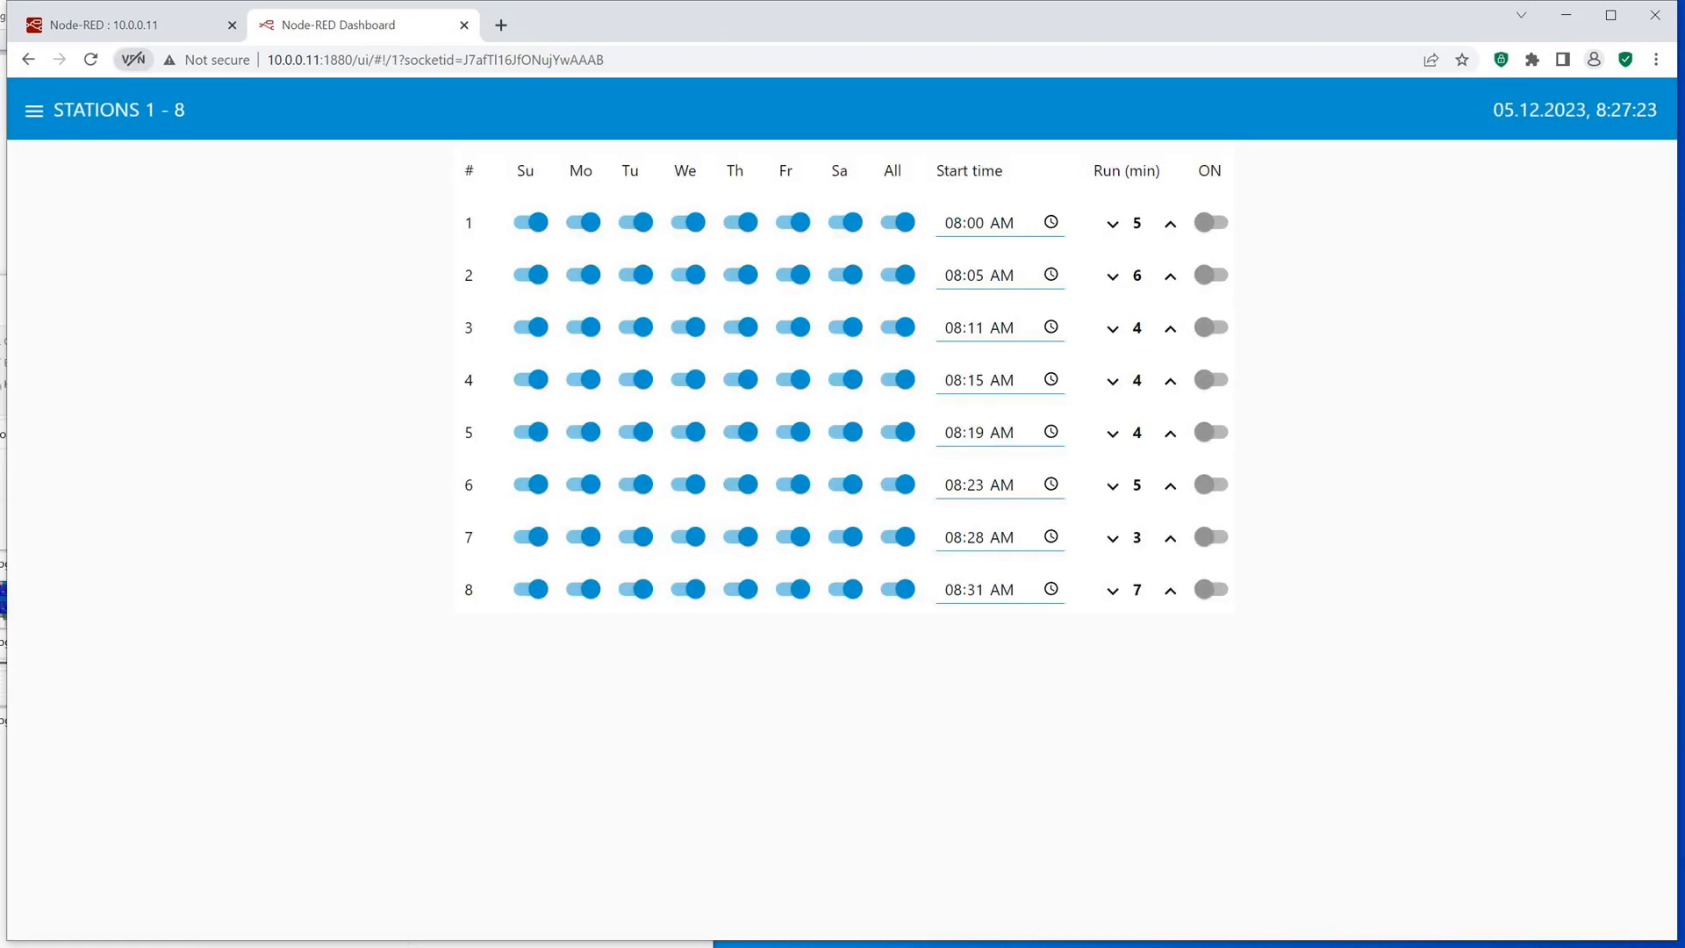